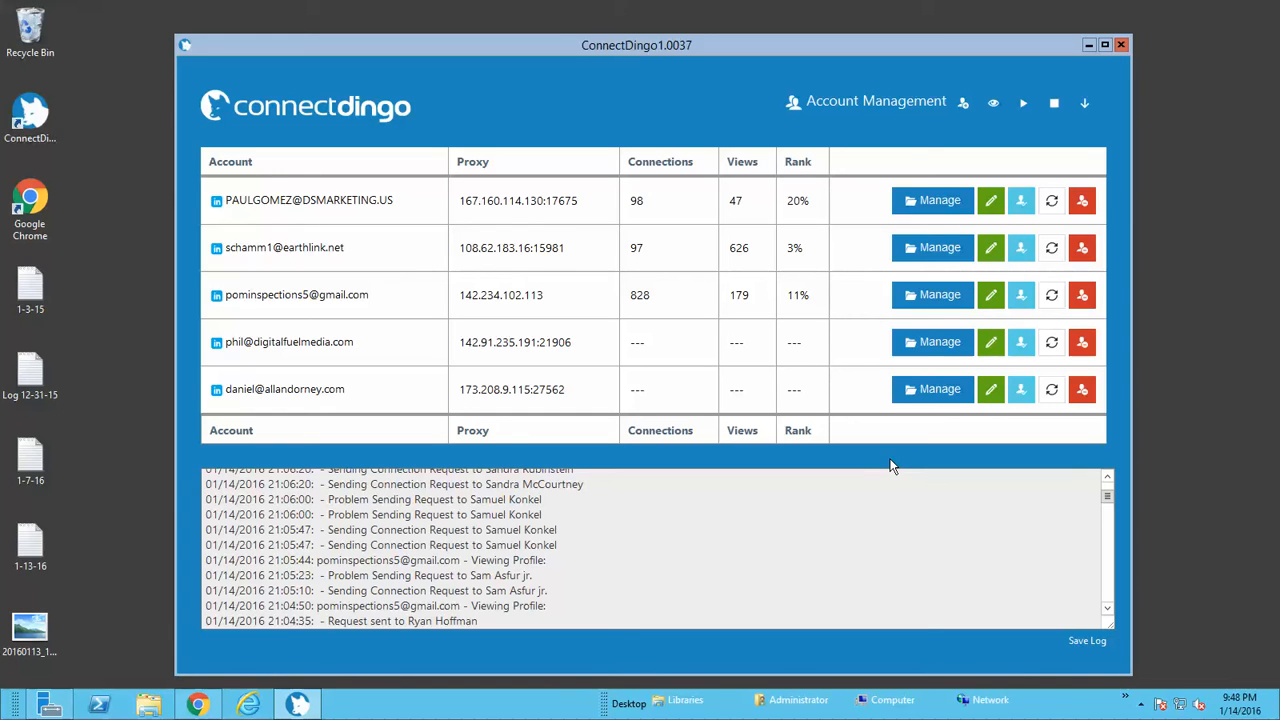
mouse_move(1035, 521)
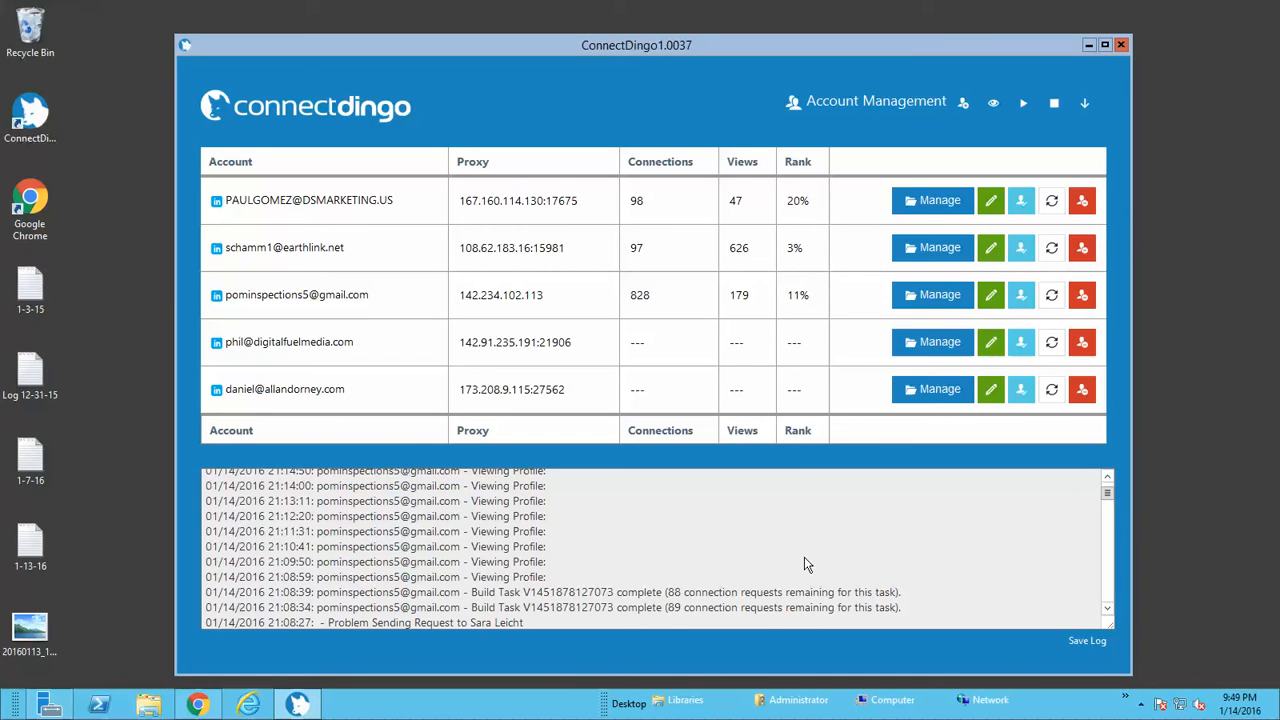
mouse_move(885, 625)
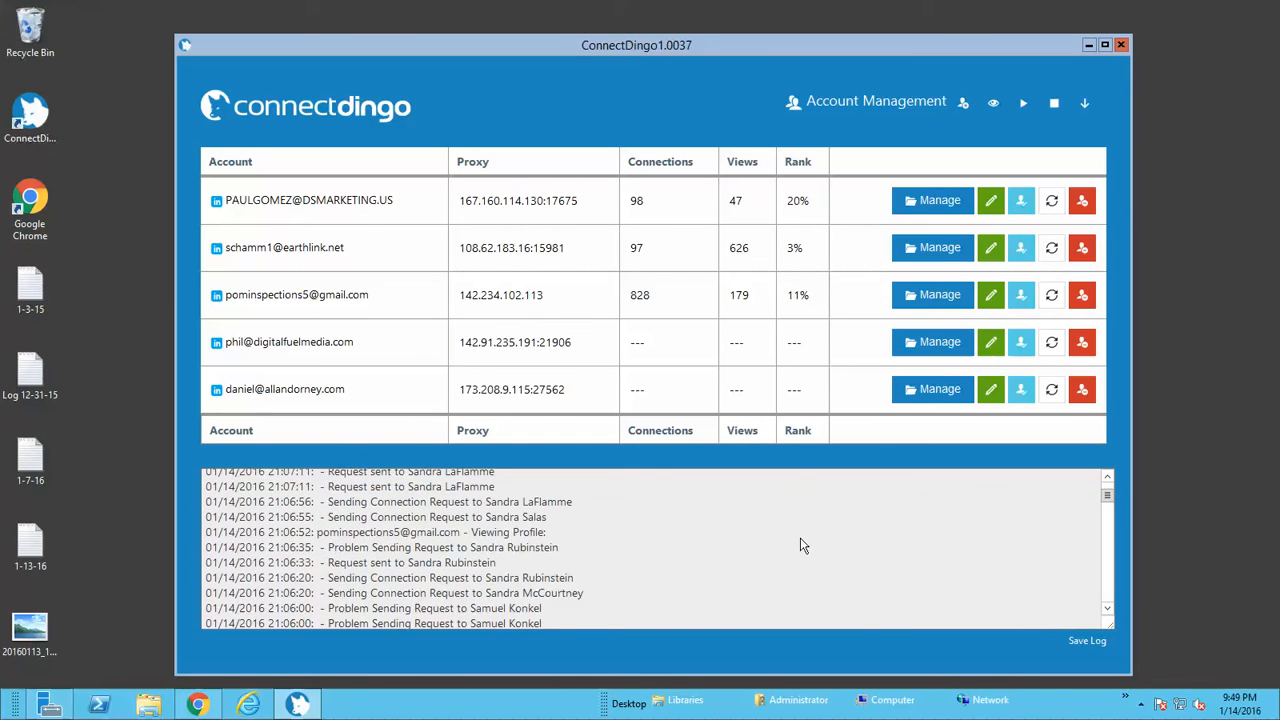
scroll(down, 3)
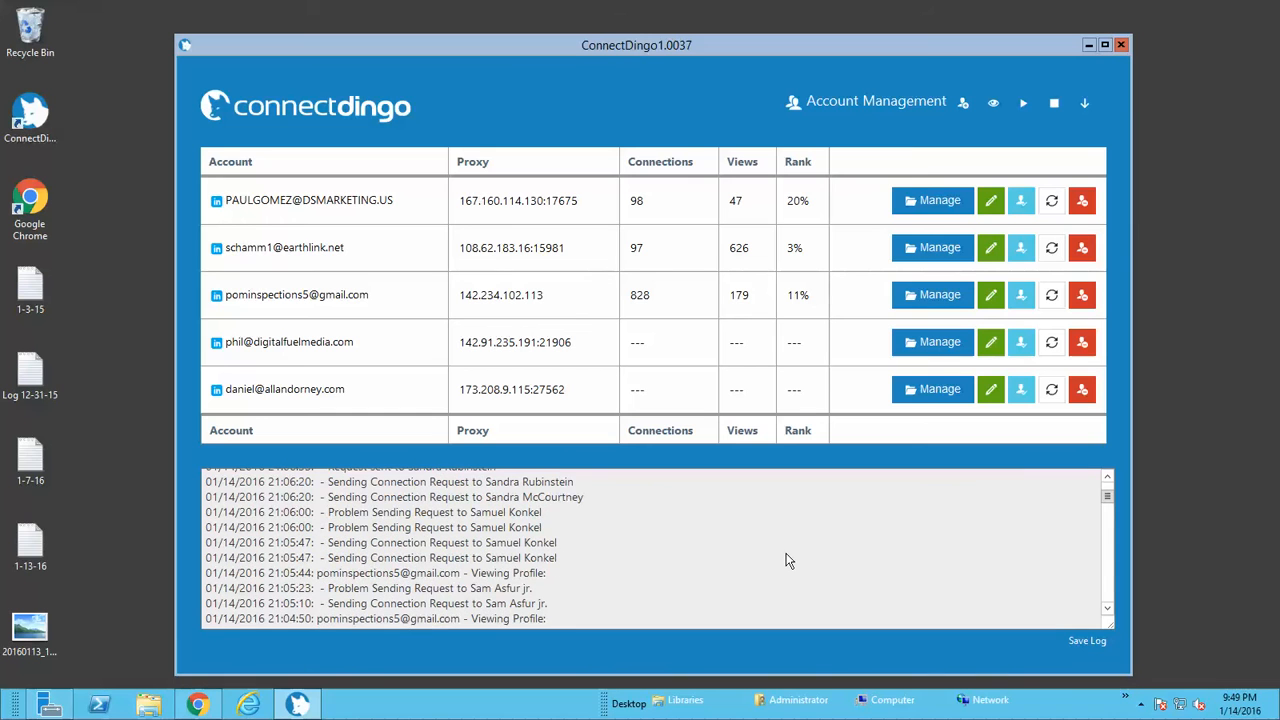
mouse_move(809, 571)
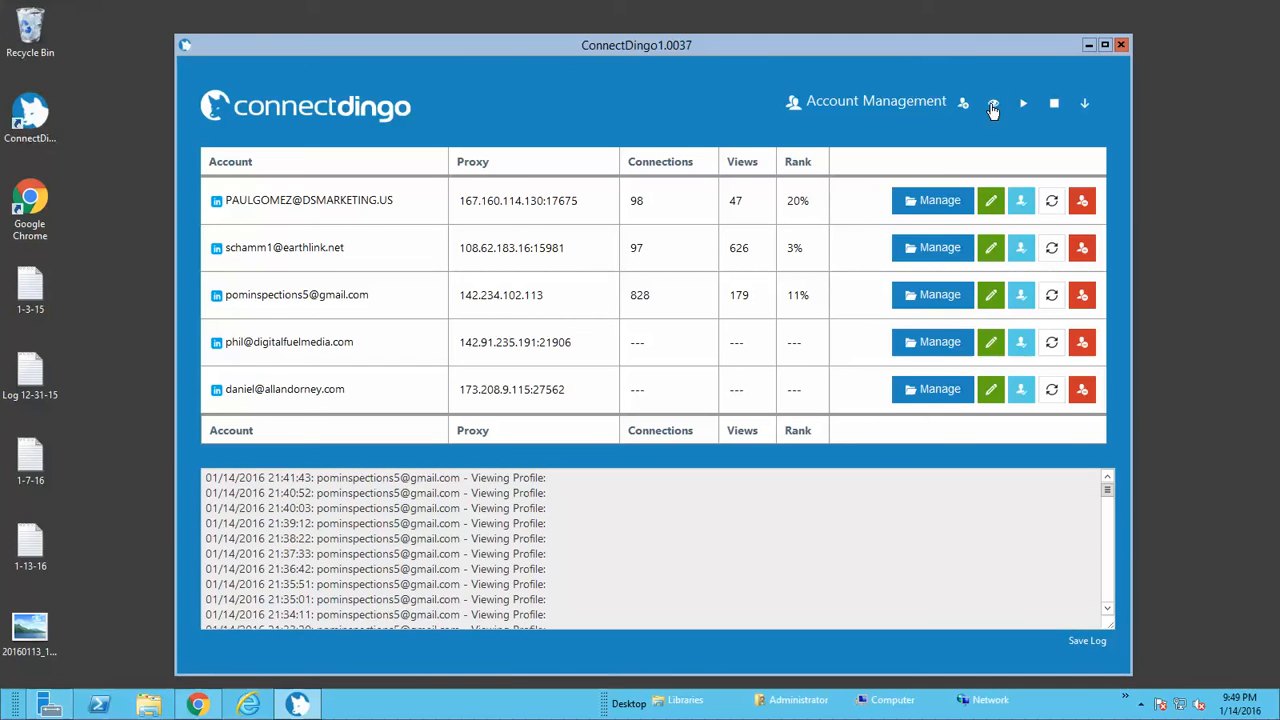
mouse_move(993, 103)
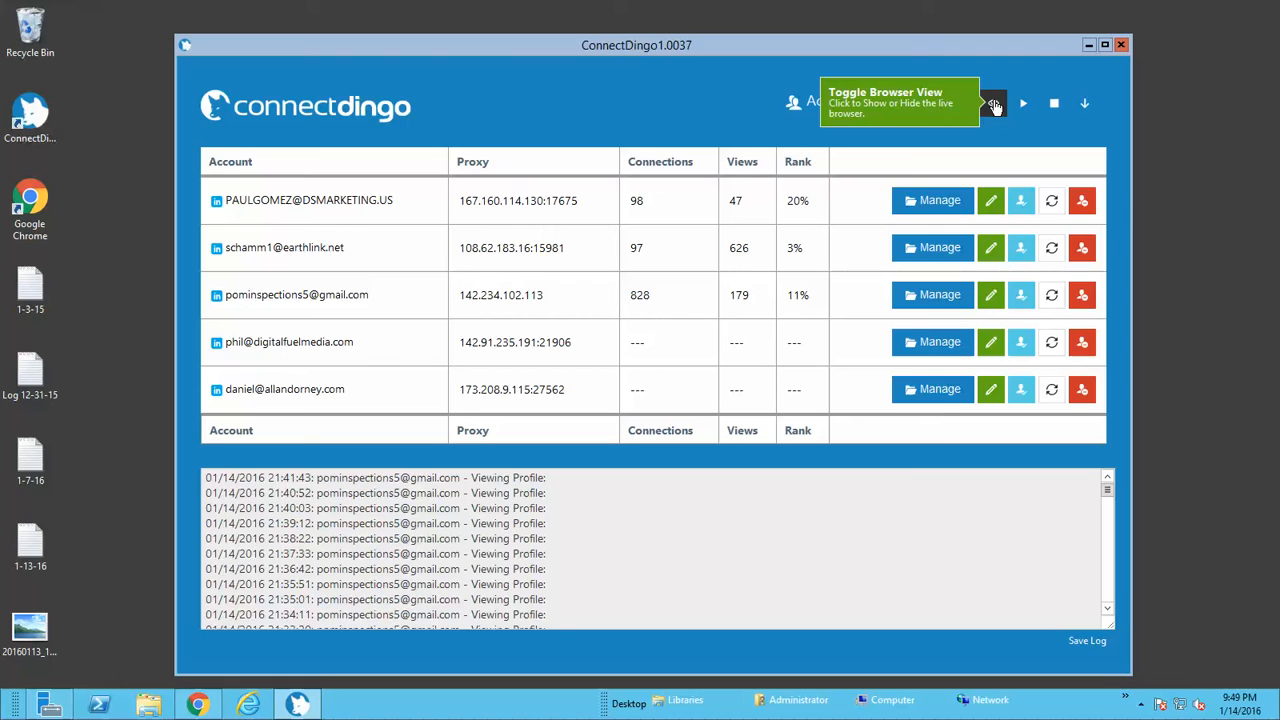
mouse_move(1119, 620)
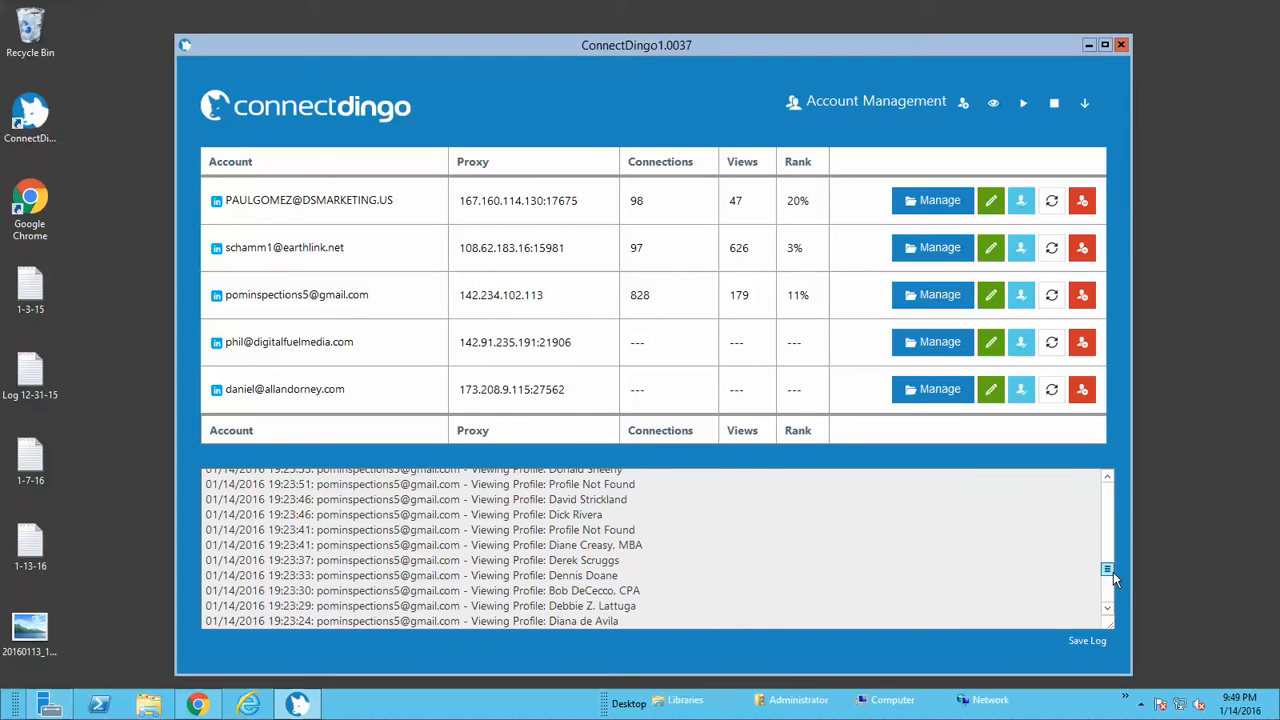
scroll(down, 3)
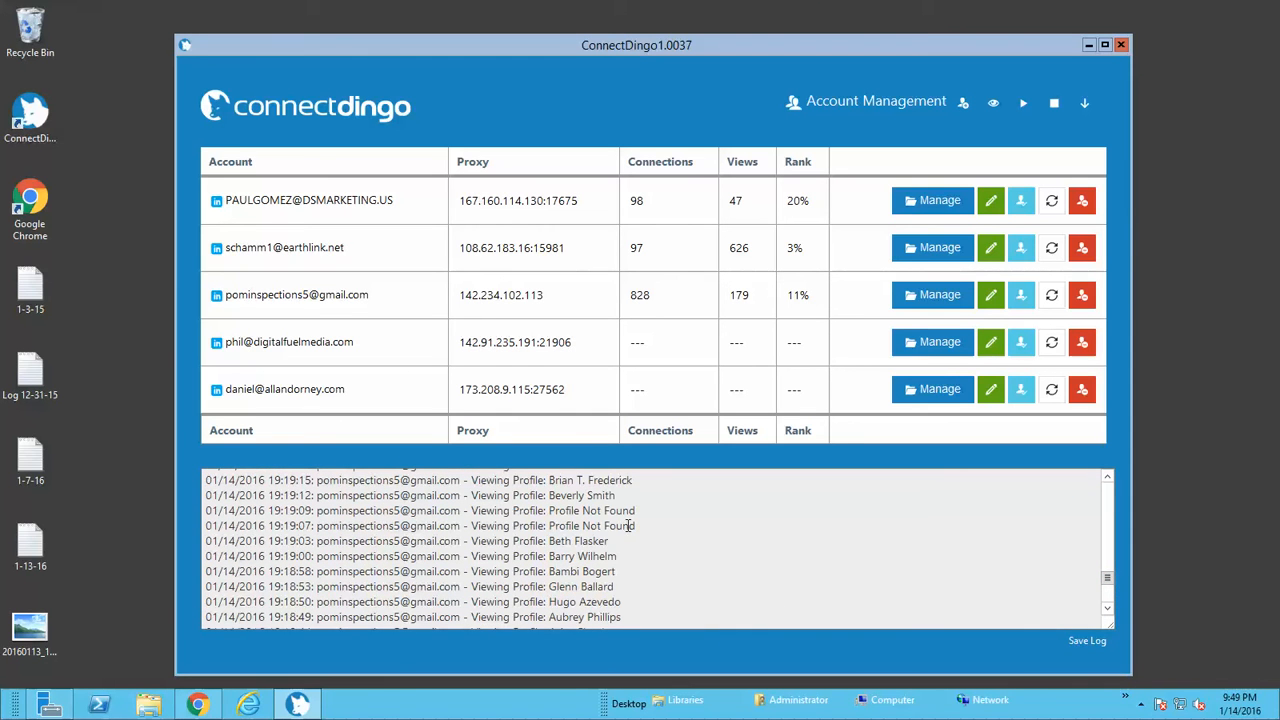
scroll(down, 3)
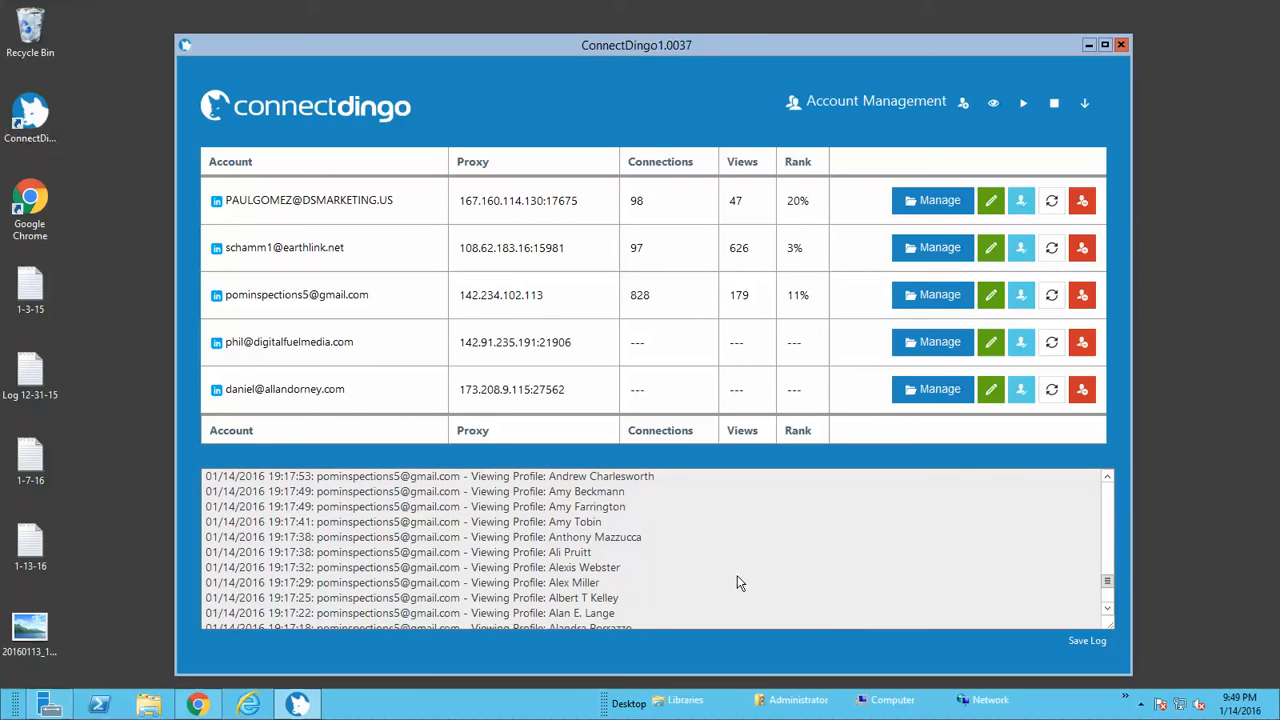
scroll(down, 3)
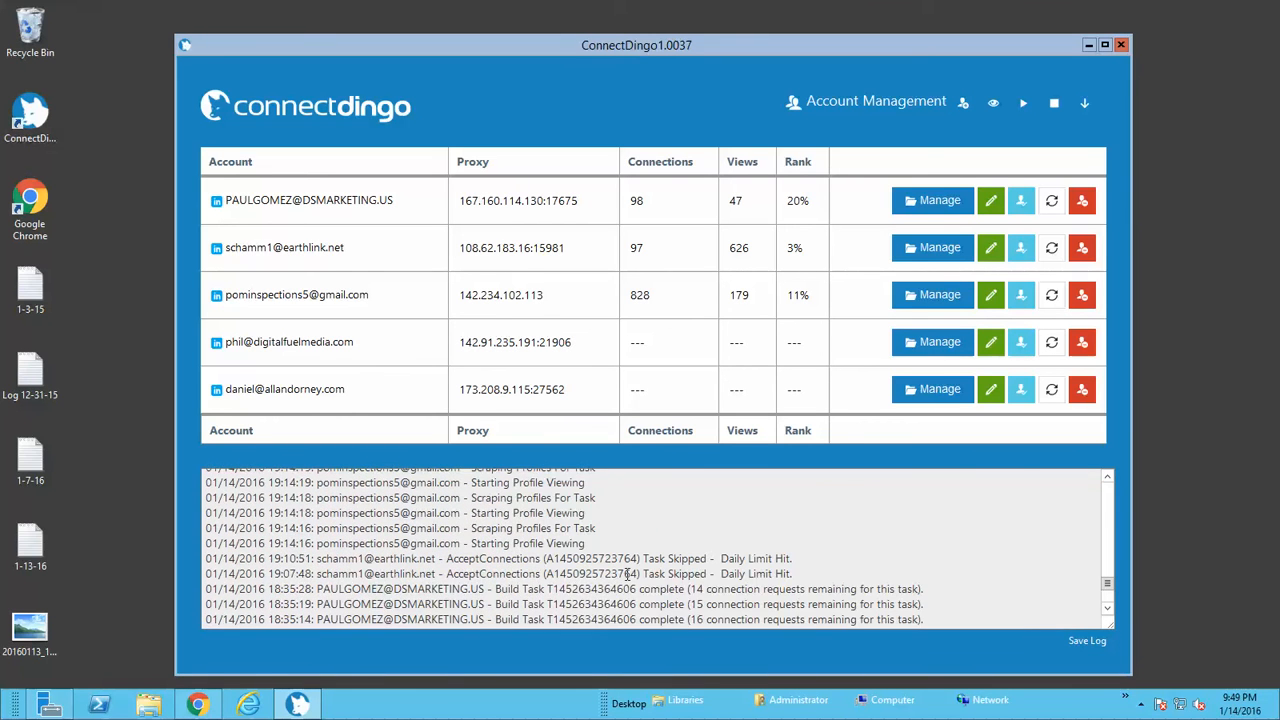
scroll(down, 3)
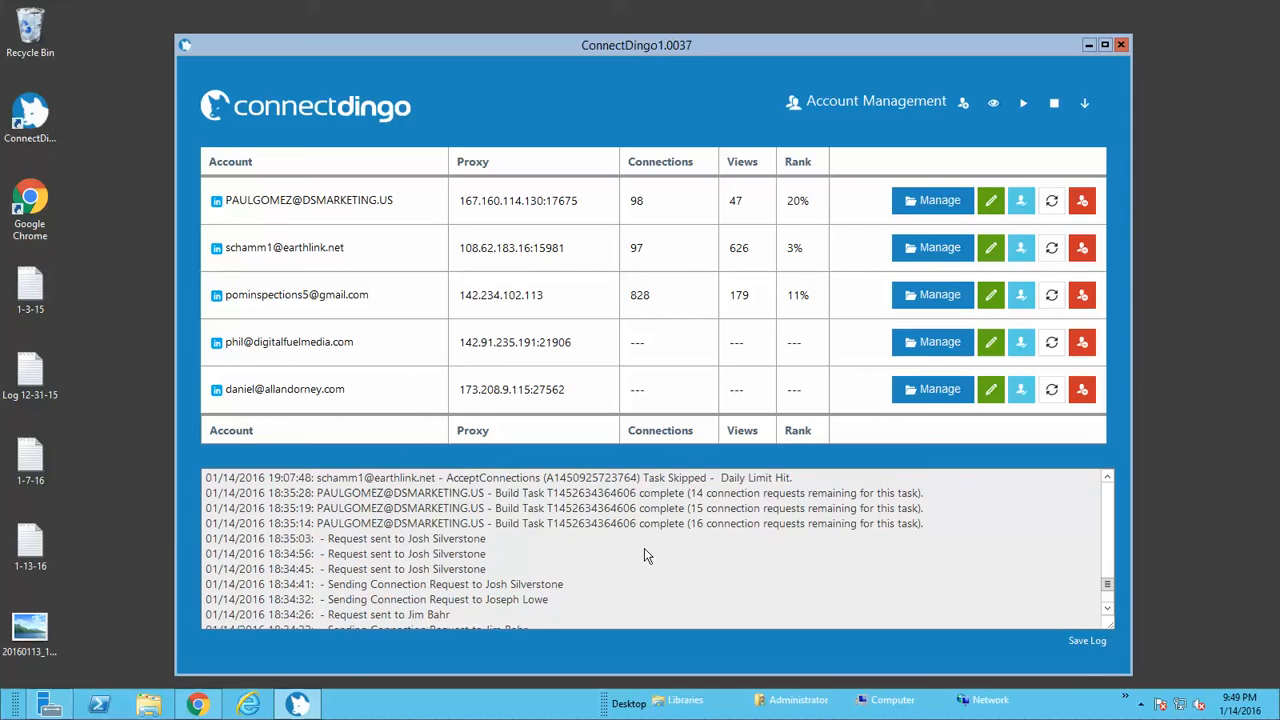
scroll(down, 3)
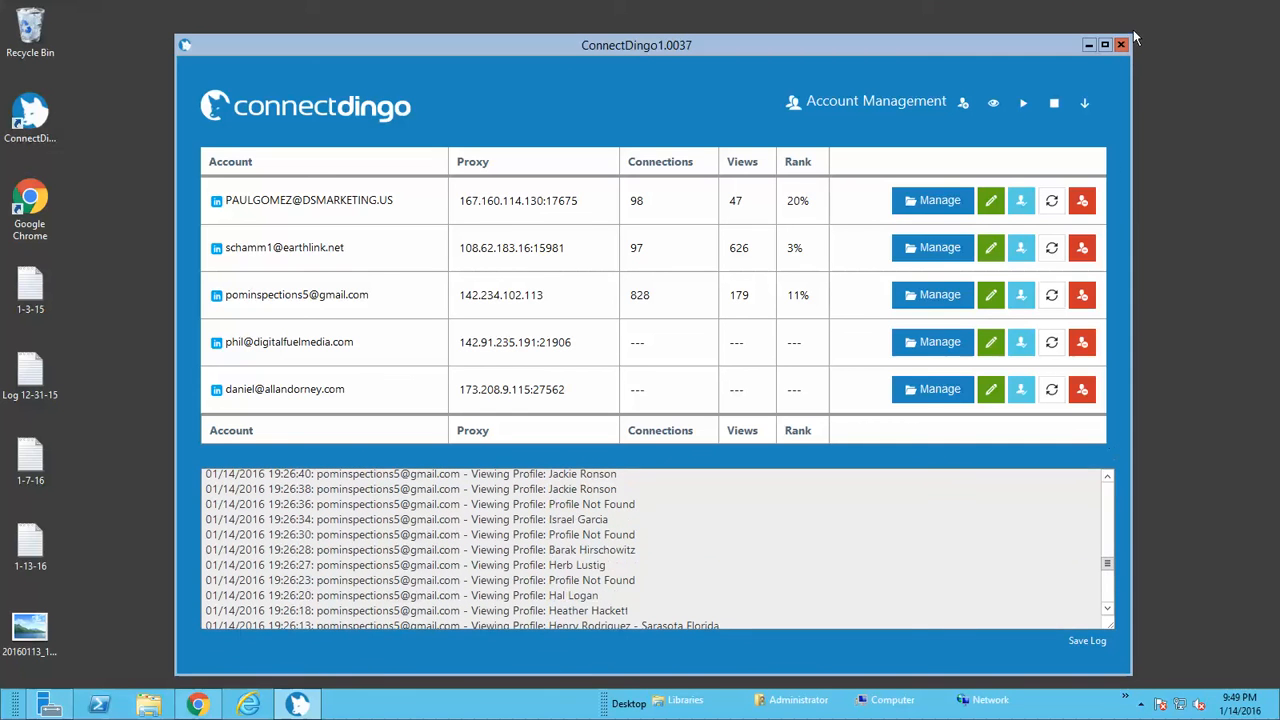
mouse_move(993, 103)
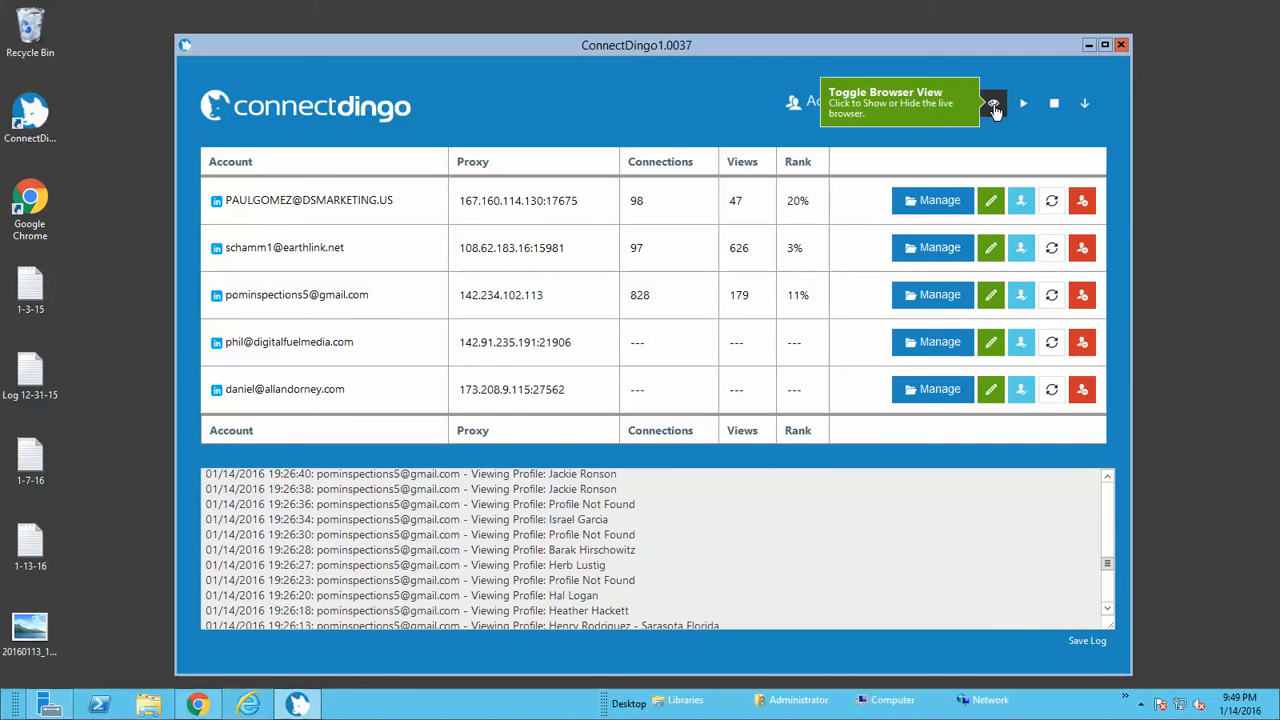
mouse_move(1003, 125)
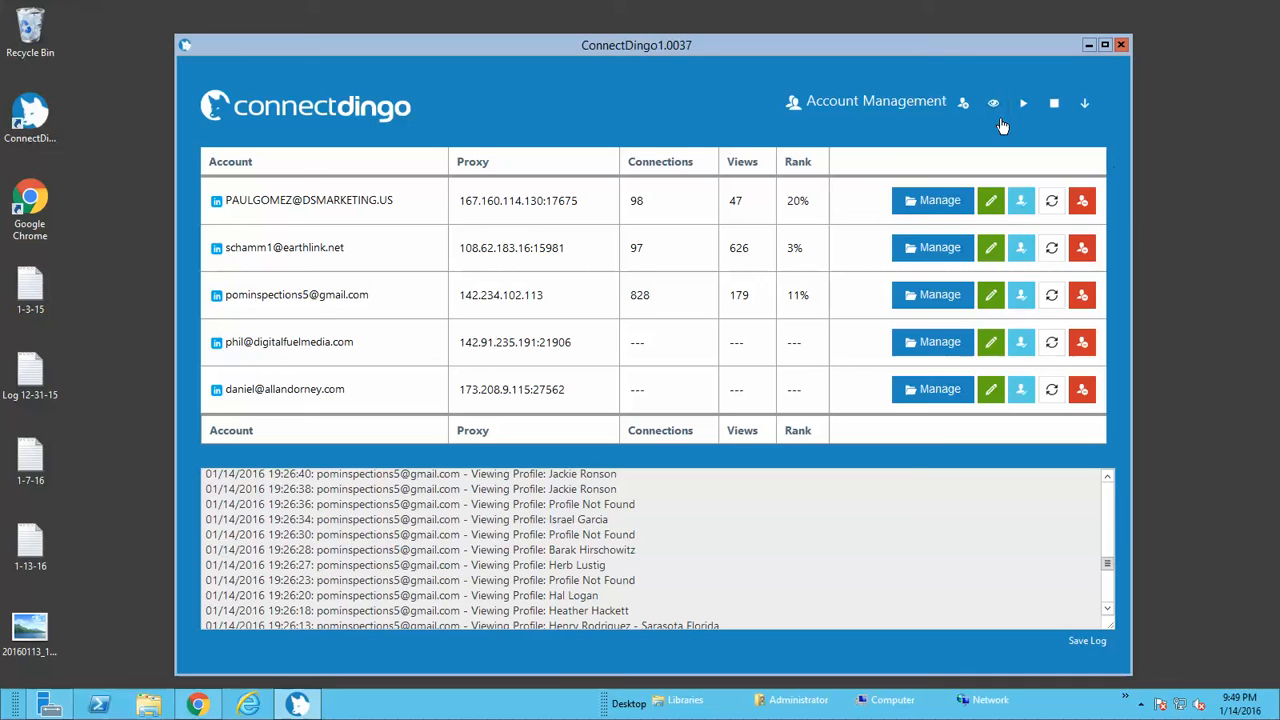
mouse_move(1213, 301)
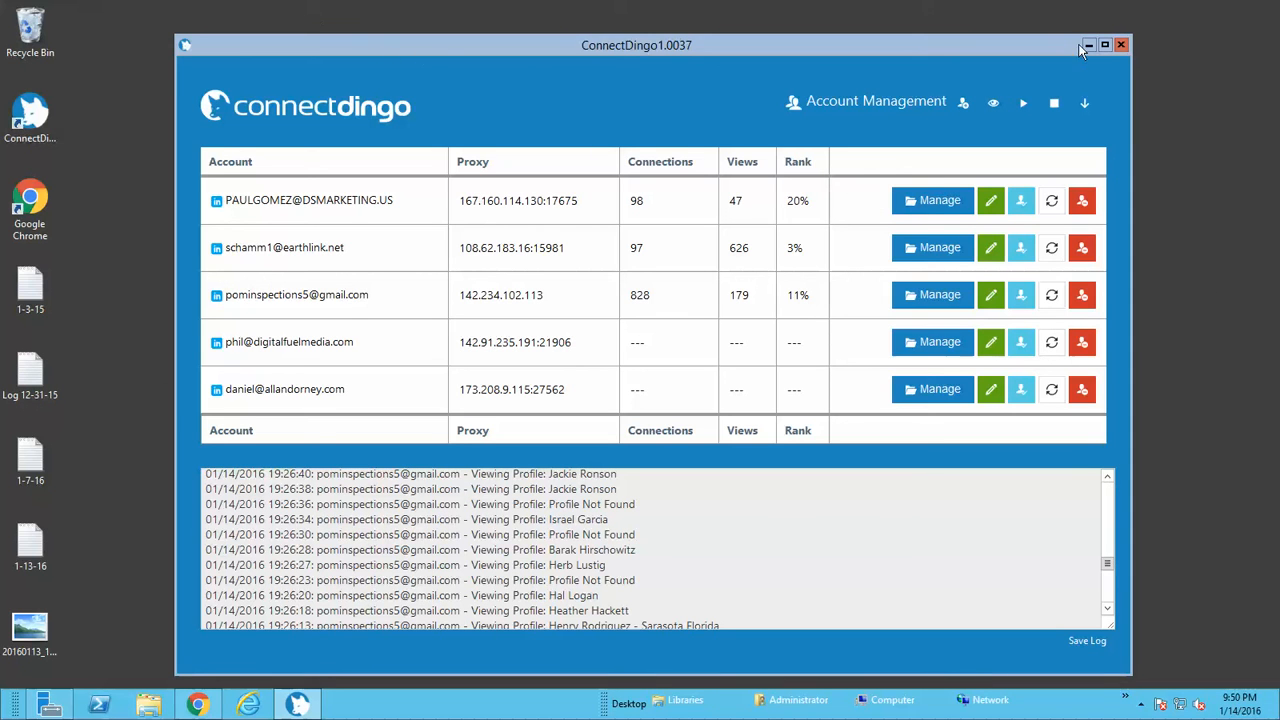
click(1088, 44)
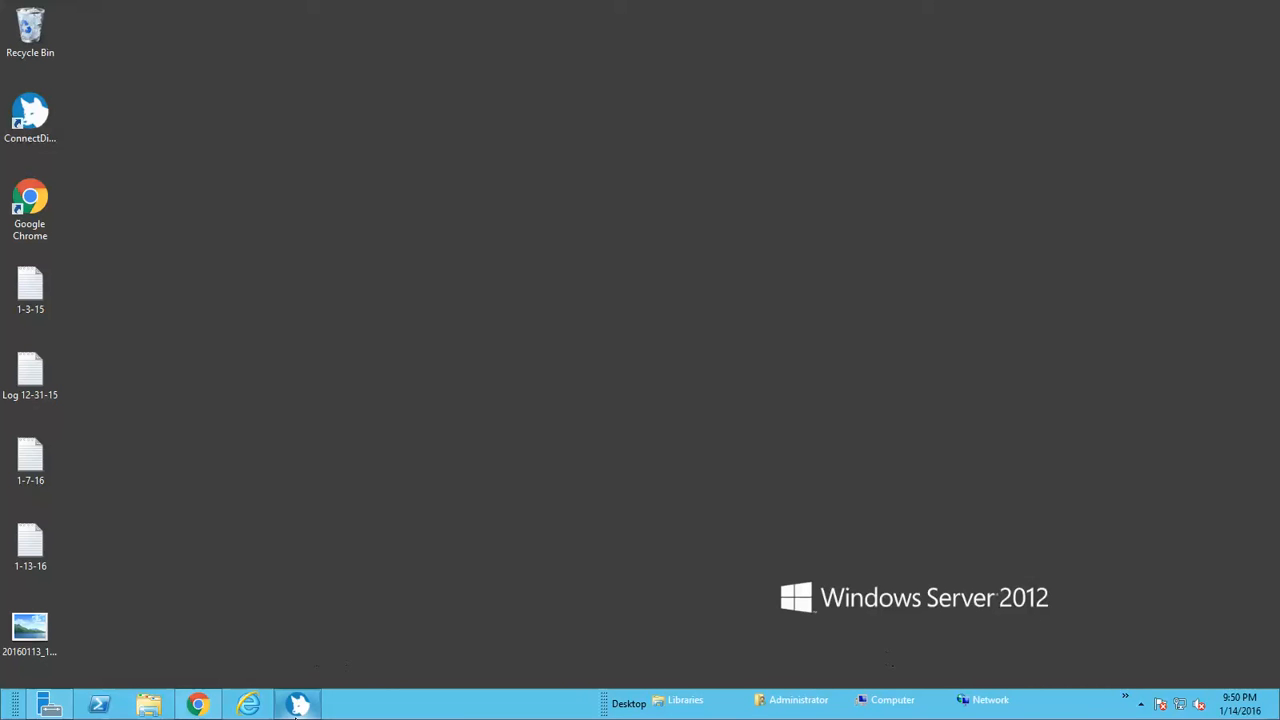
click(297, 704)
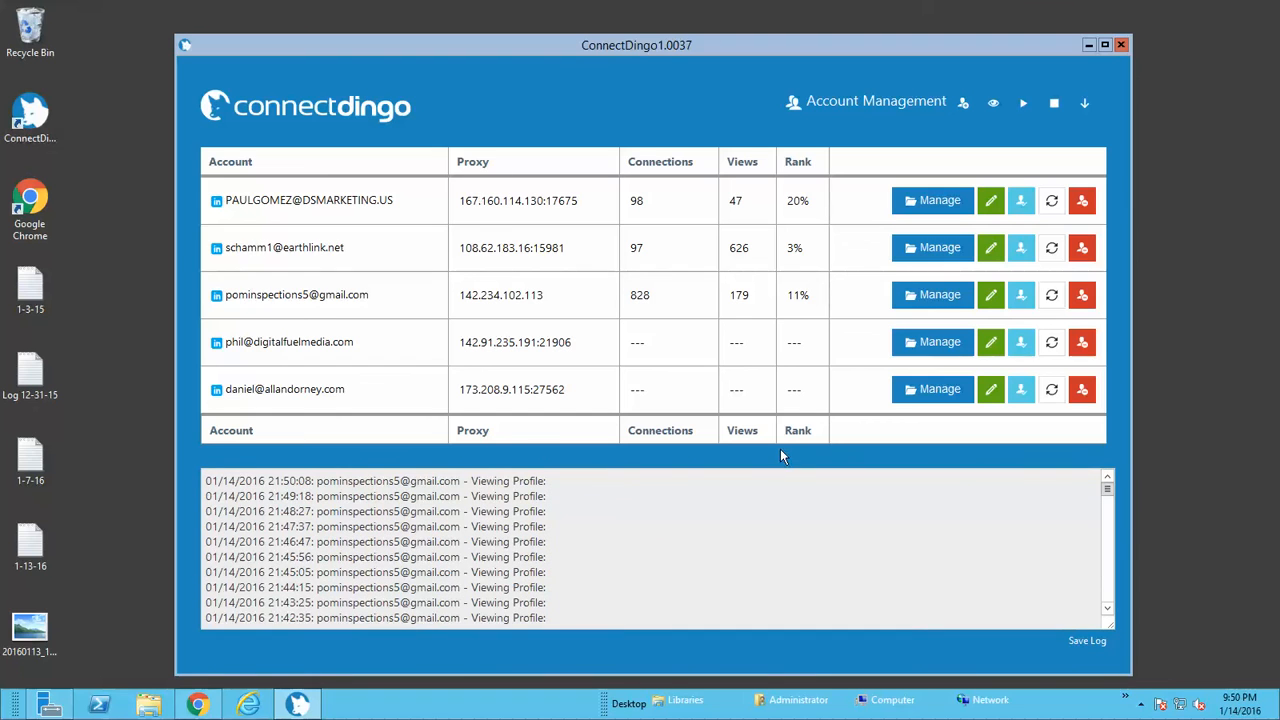
click(1054, 102)
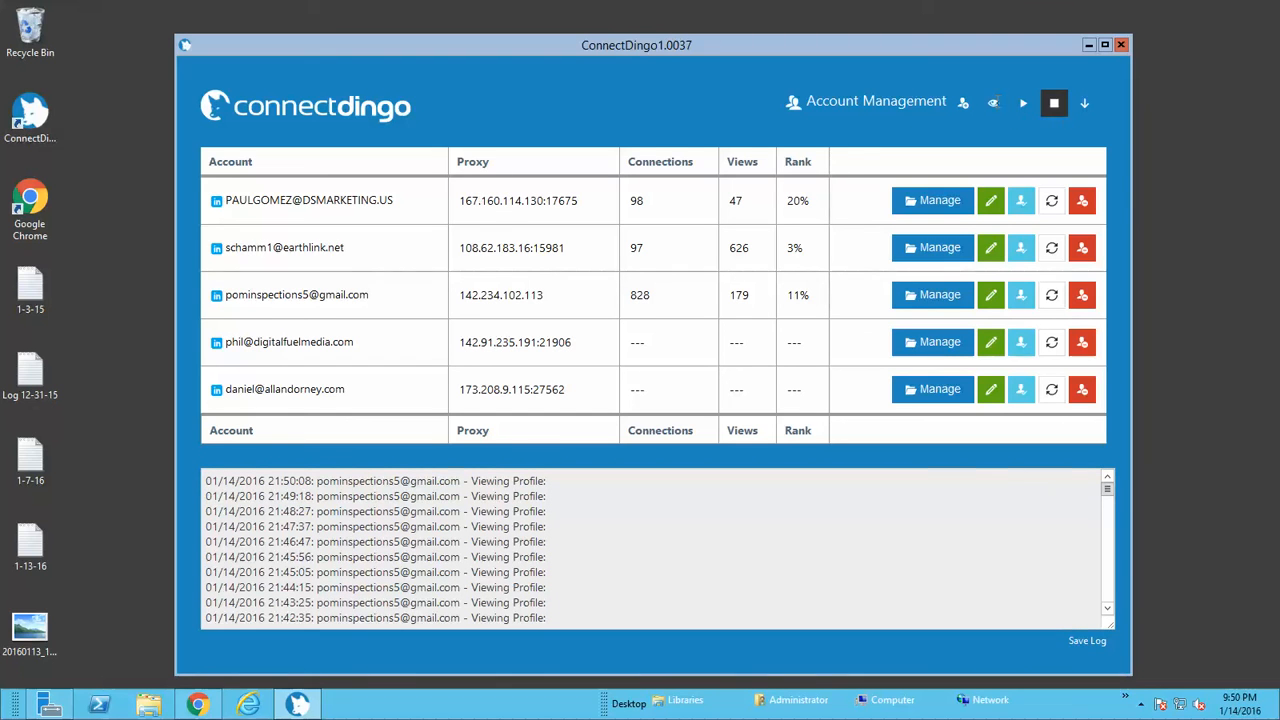
mouse_move(992, 102)
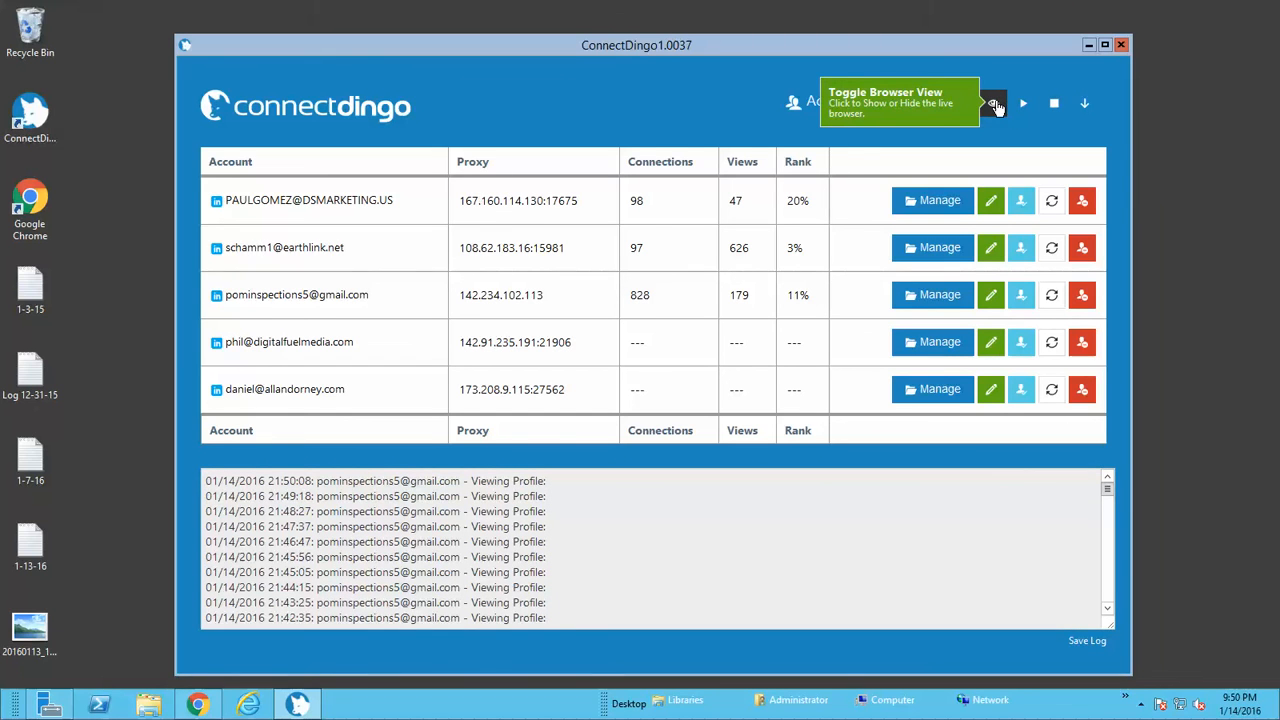